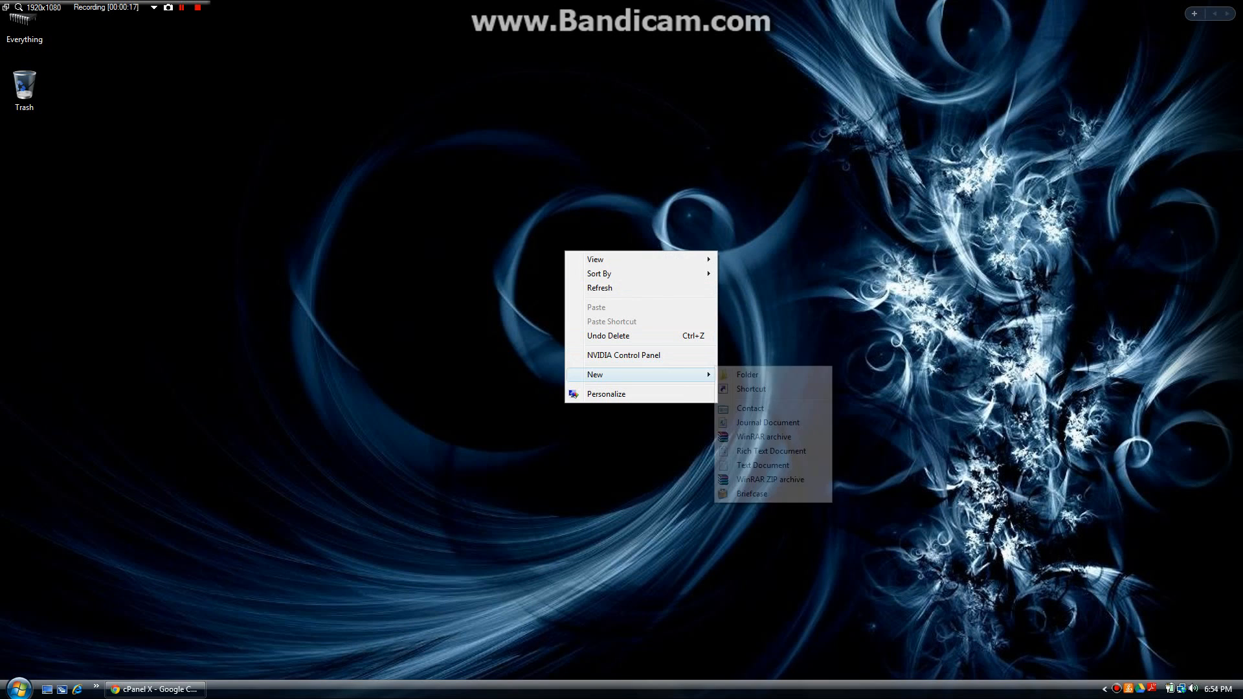
# - Create a new text document on the desktop and name it Matrix
pyautogui.click(763, 465)
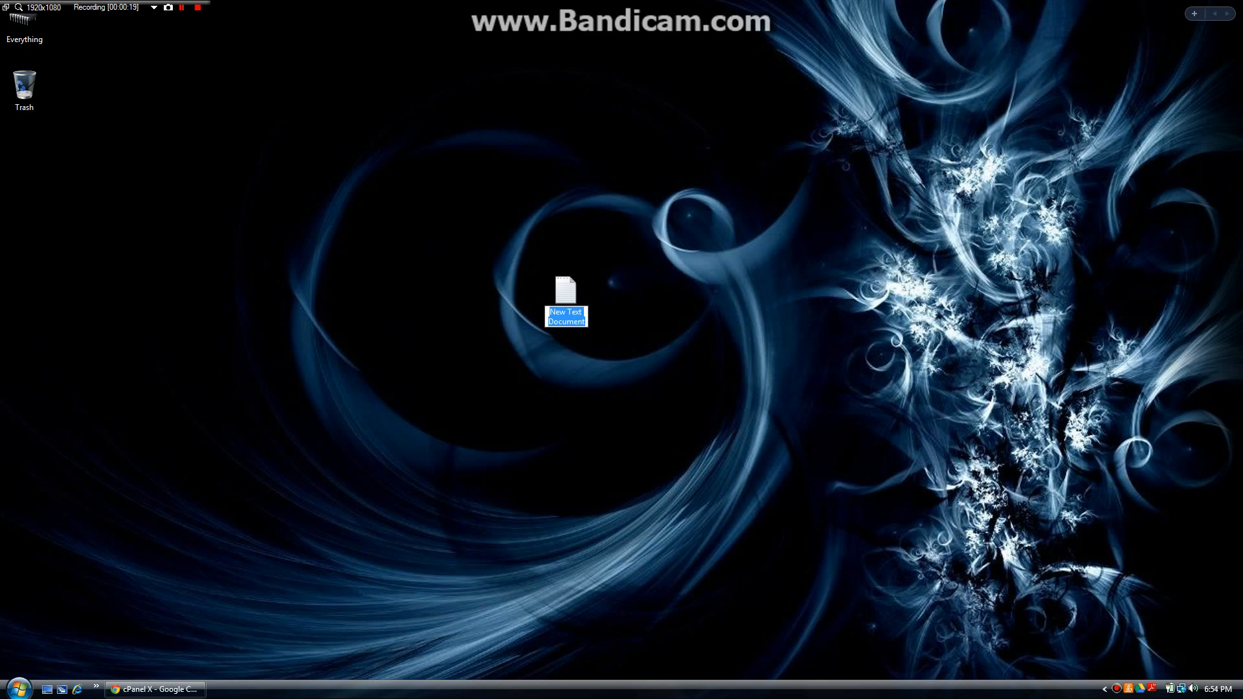
pyautogui.write('Matrix')
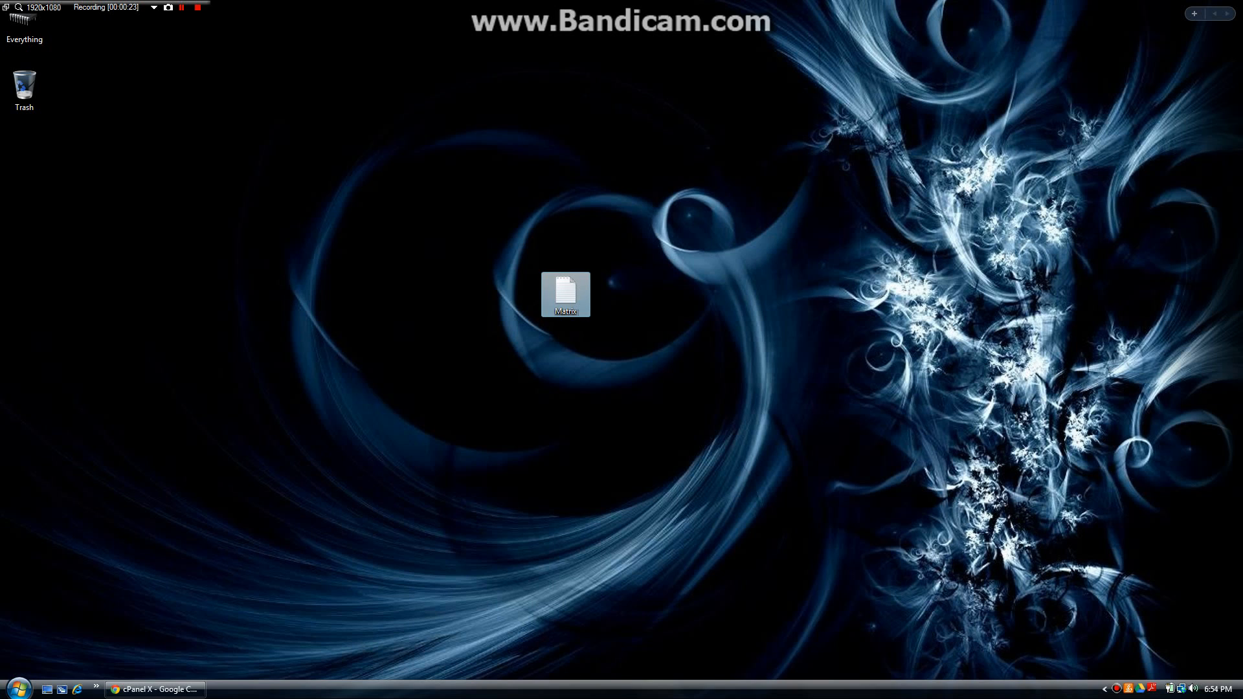
pyautogui.doubleClick(566, 294)
pyautogui.write('@ec')
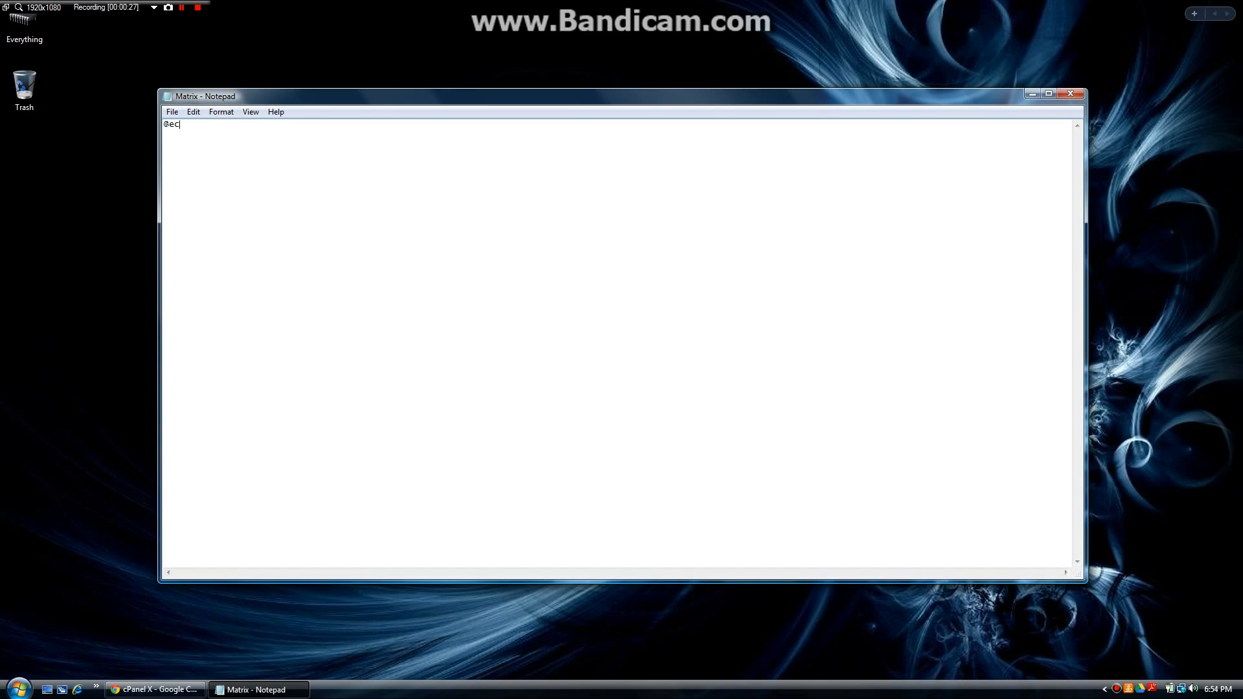
pyautogui.write('ho off')
pyautogui.write('color 0a')
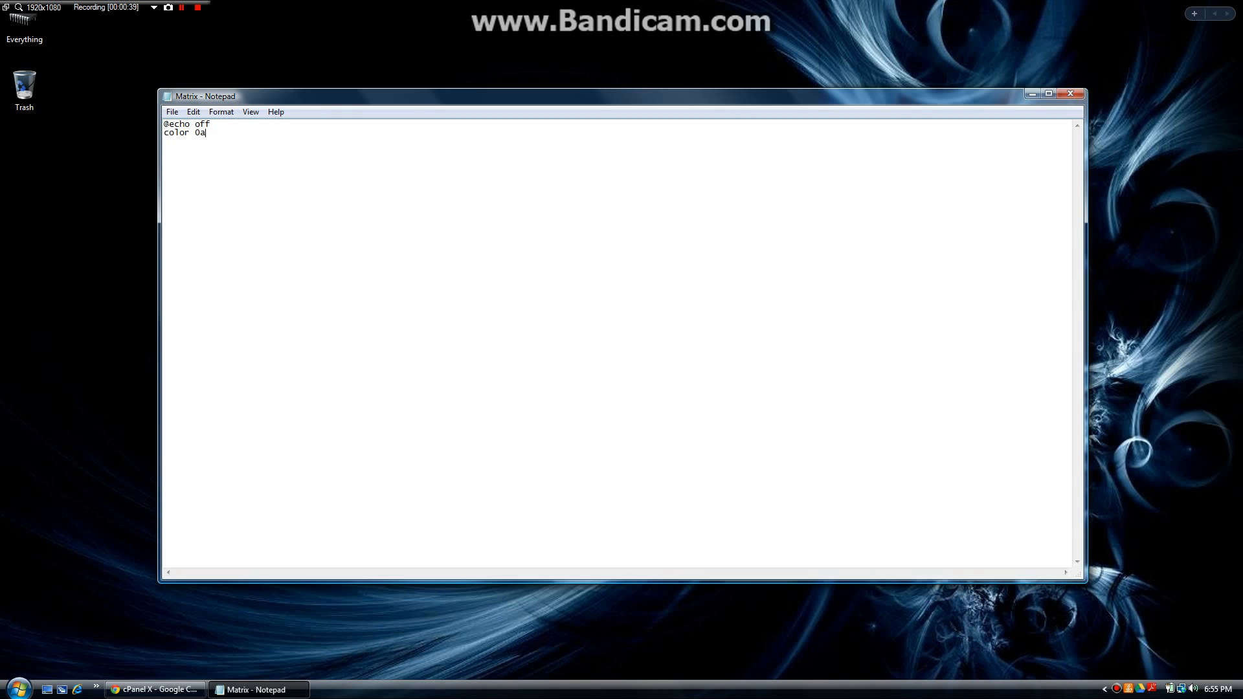
pyautogui.press('Return')
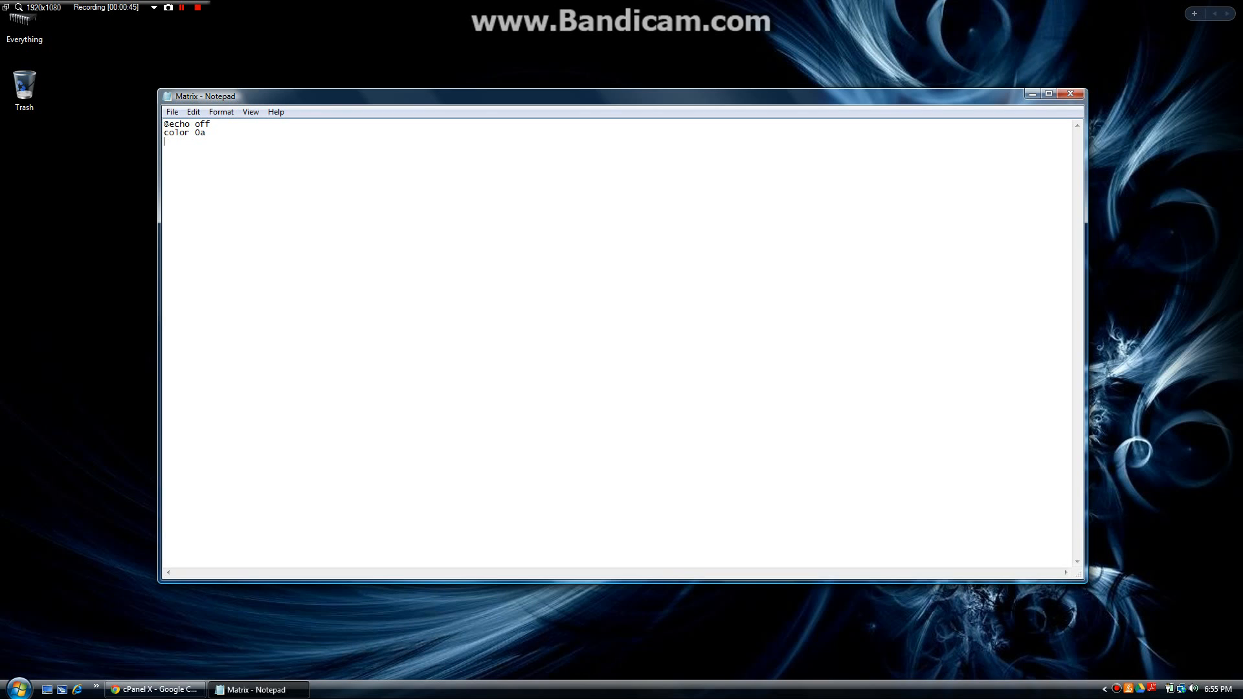
pyautogui.write('mode')
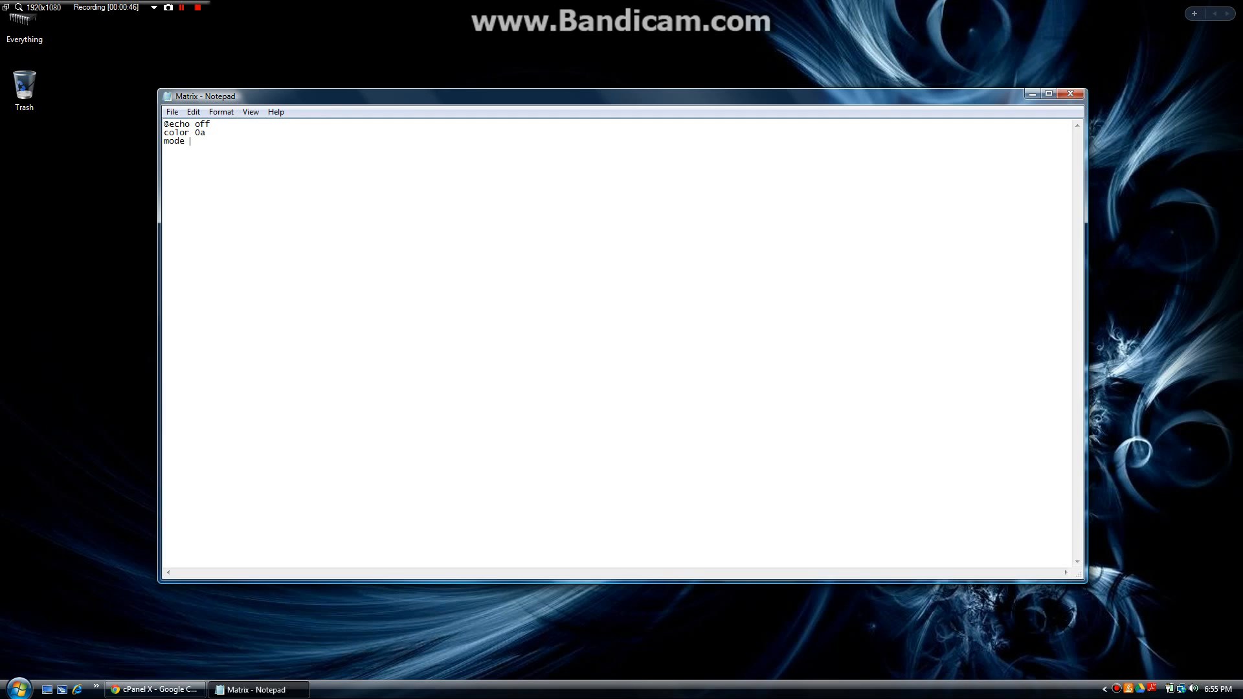
pyautogui.write('1000')
pyautogui.write('pause')
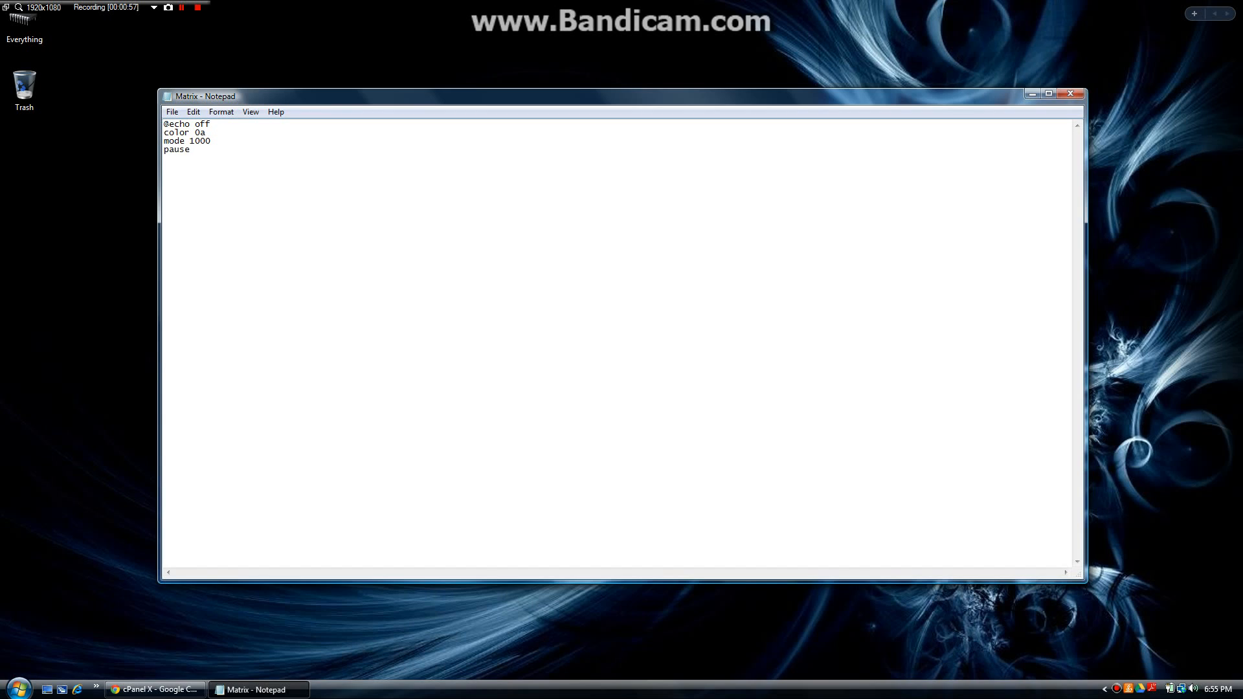
pyautogui.click(190, 149)
pyautogui.write(':a')
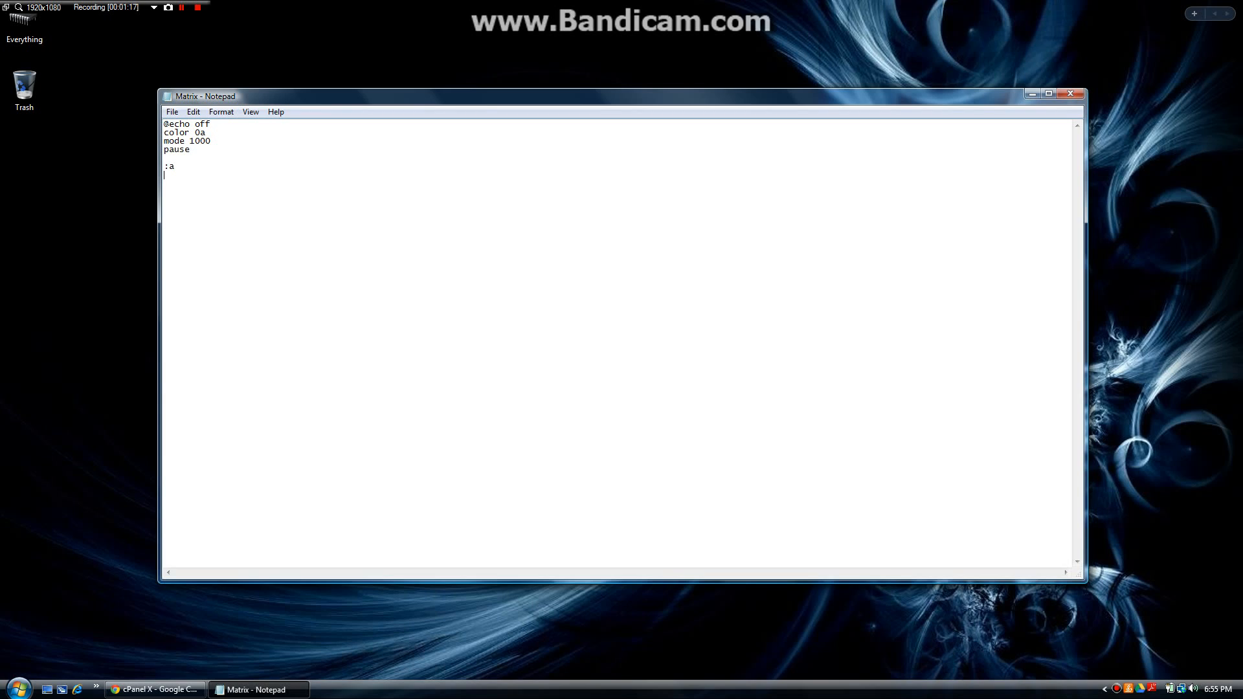
# - Under the :a label, write an echo line of repeated %random% variables
pyautogui.write('echo')
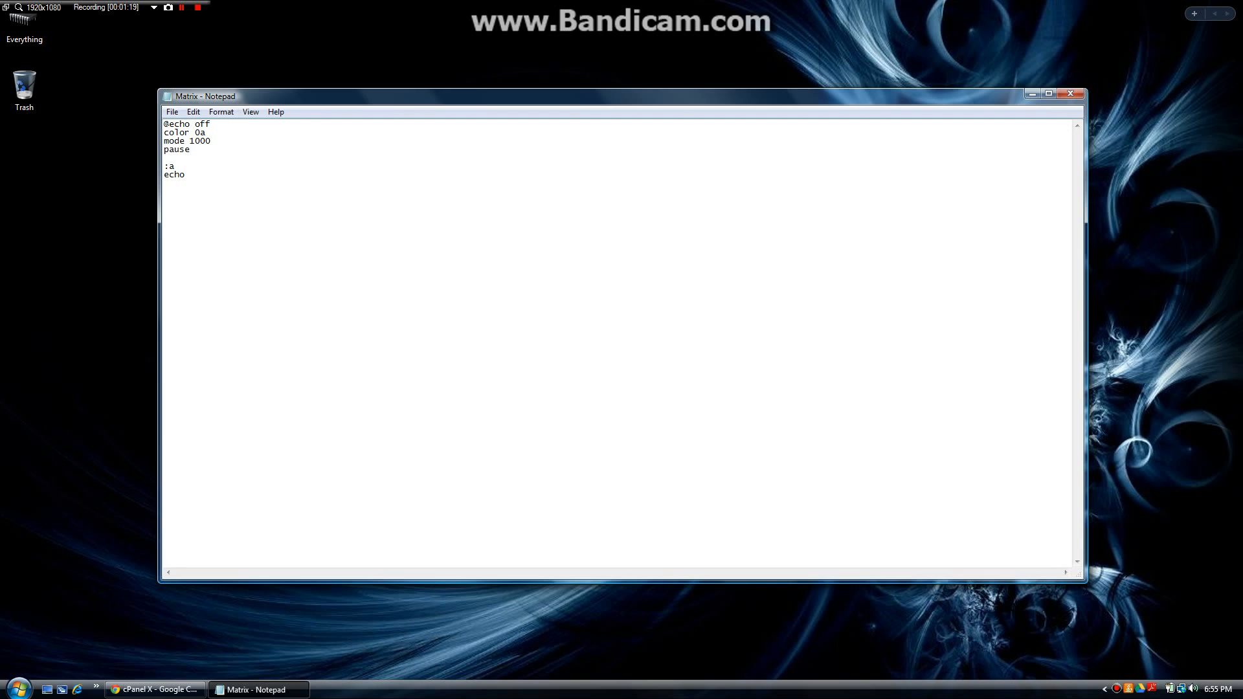
pyautogui.write('%rand')
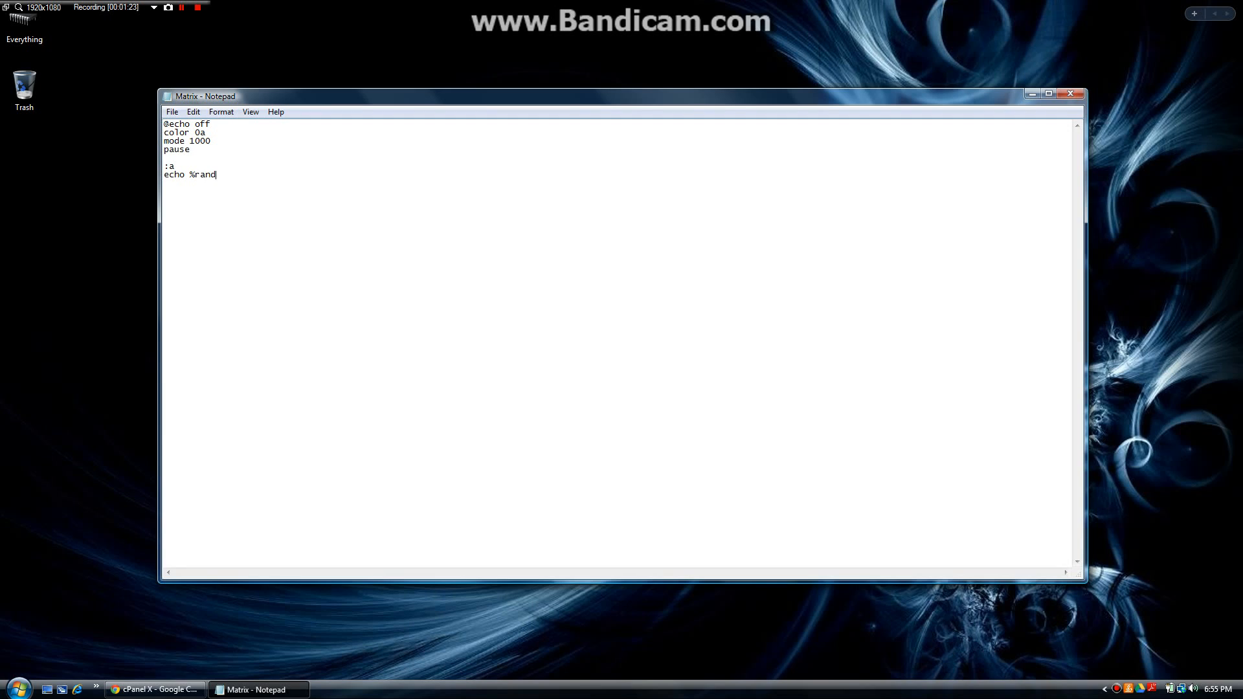
pyautogui.write('om%')
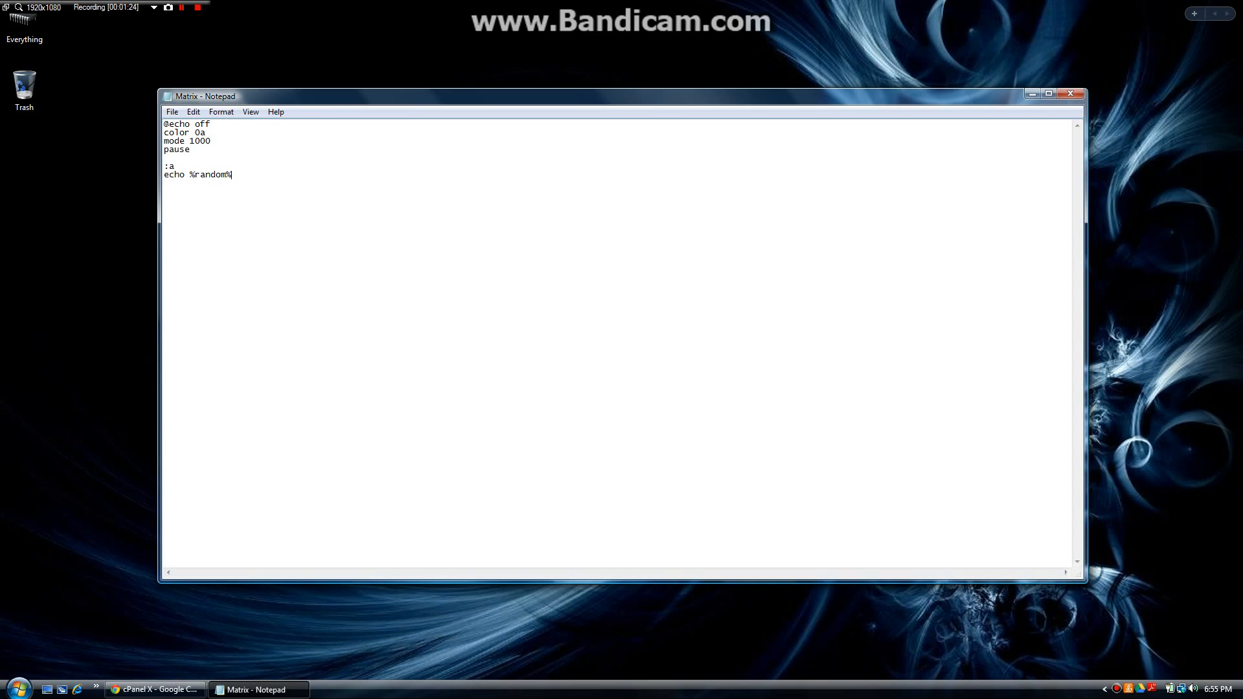
pyautogui.doubleClick(210, 175)
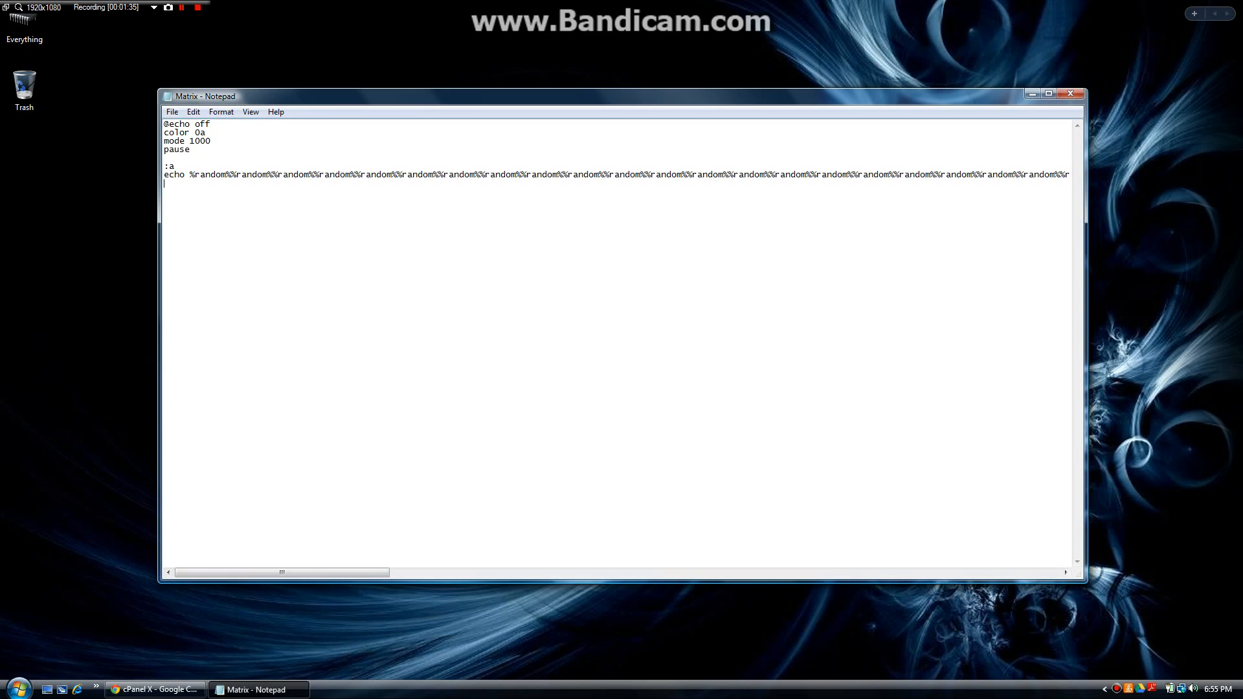
# - Add a goto a line to close the loop
pyautogui.write('go')
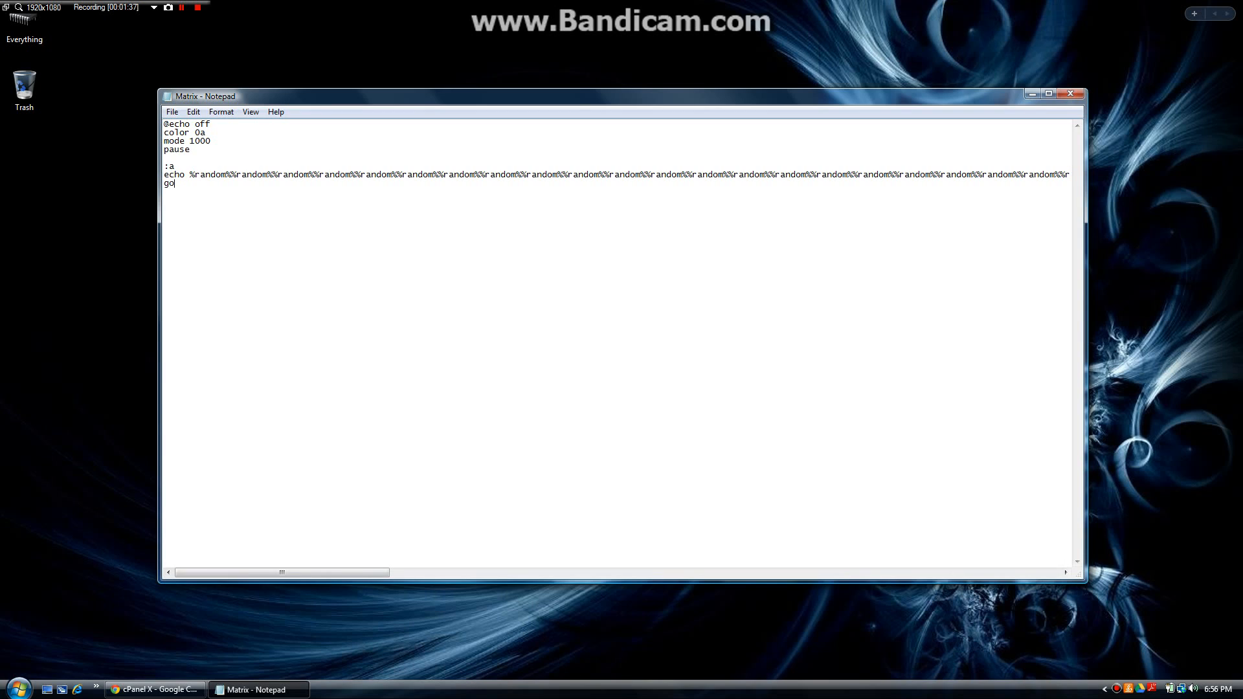
pyautogui.write('to a')
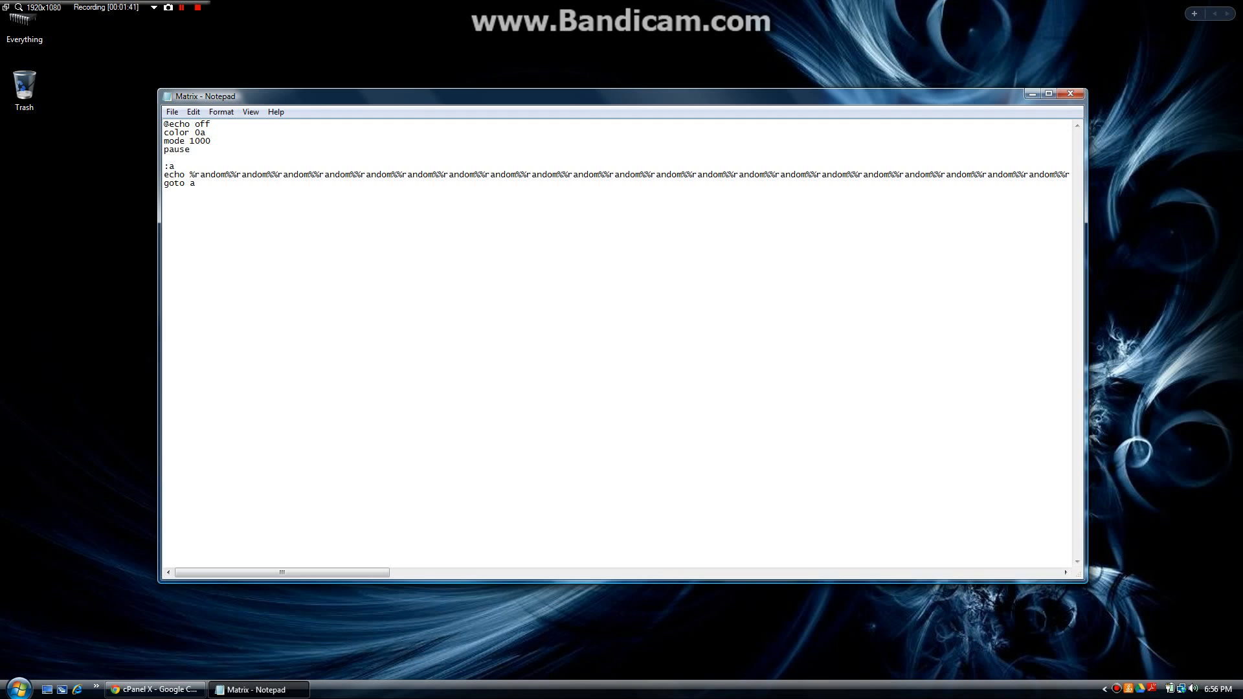
pyautogui.moveTo(164, 132); pyautogui.dragTo(210, 141)
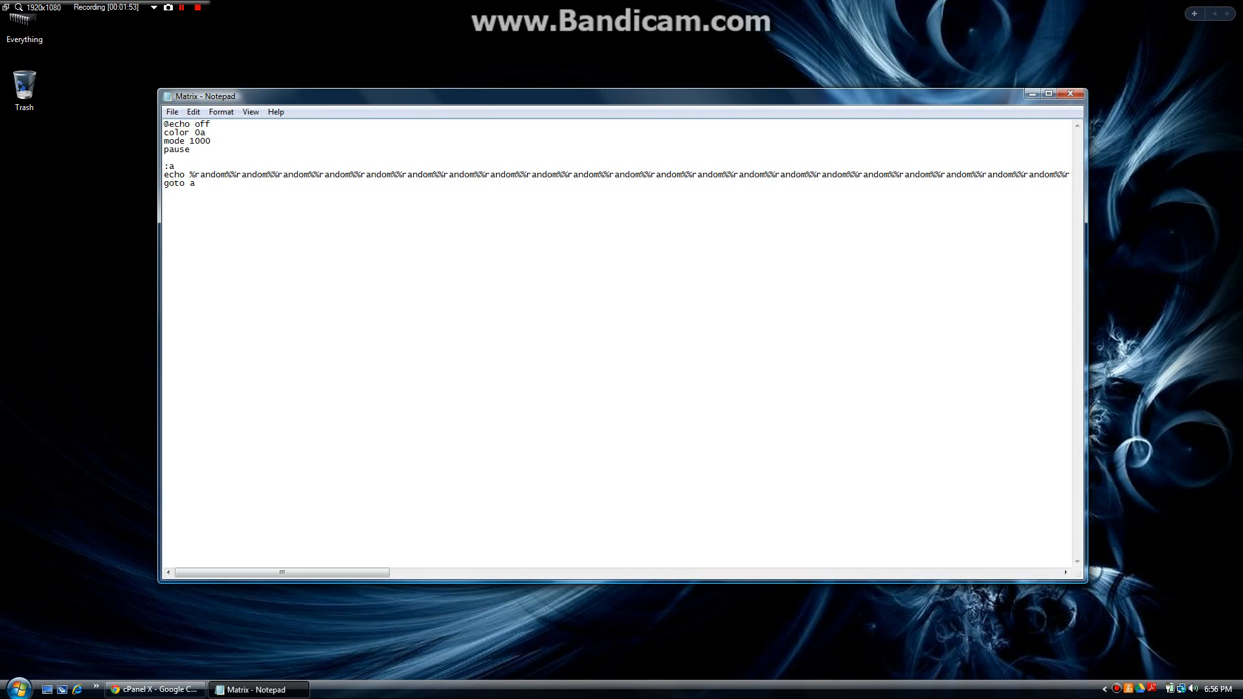
pyautogui.doubleClick(167, 164)
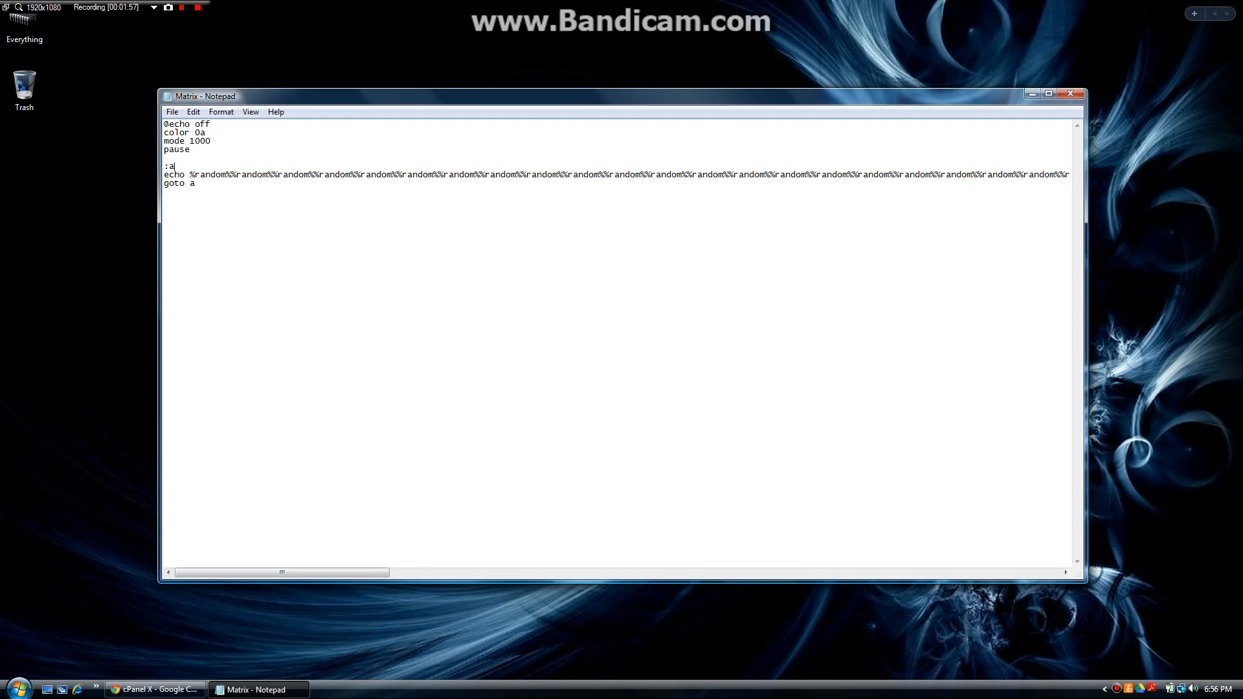
pyautogui.moveTo(163, 173); pyautogui.dragTo(317, 174)
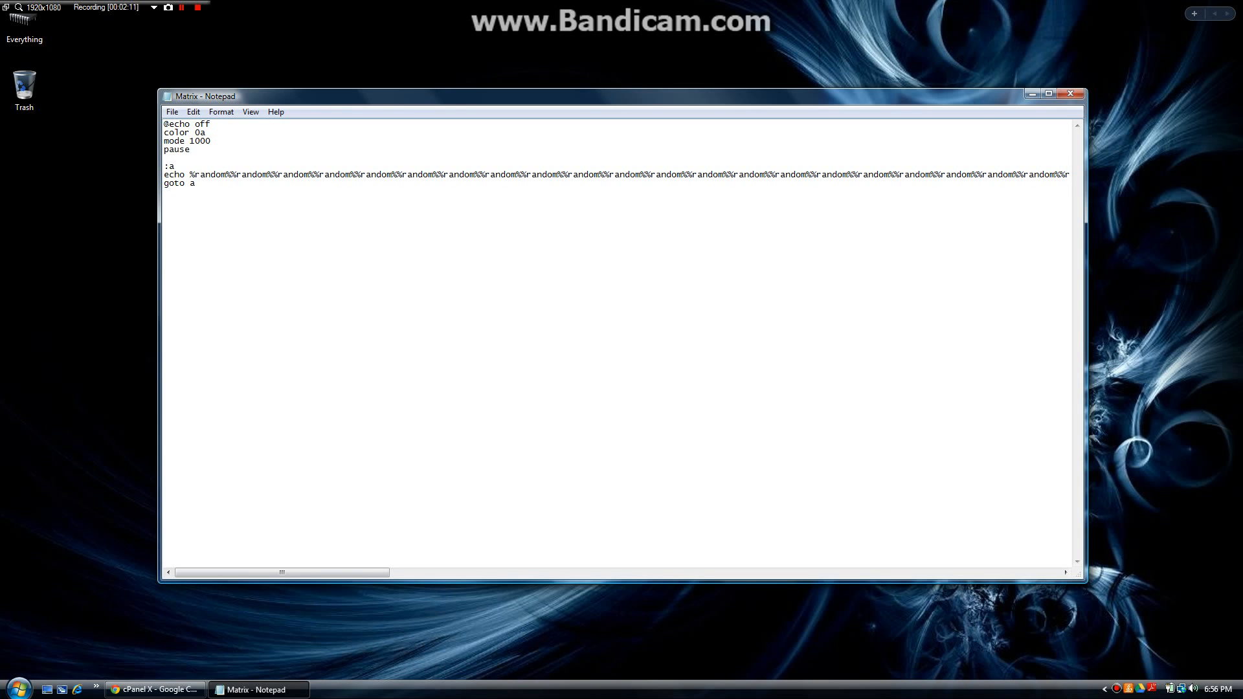
# - Save the script to the desktop as Matrix.bat and close Notepad
pyautogui.click(171, 112)
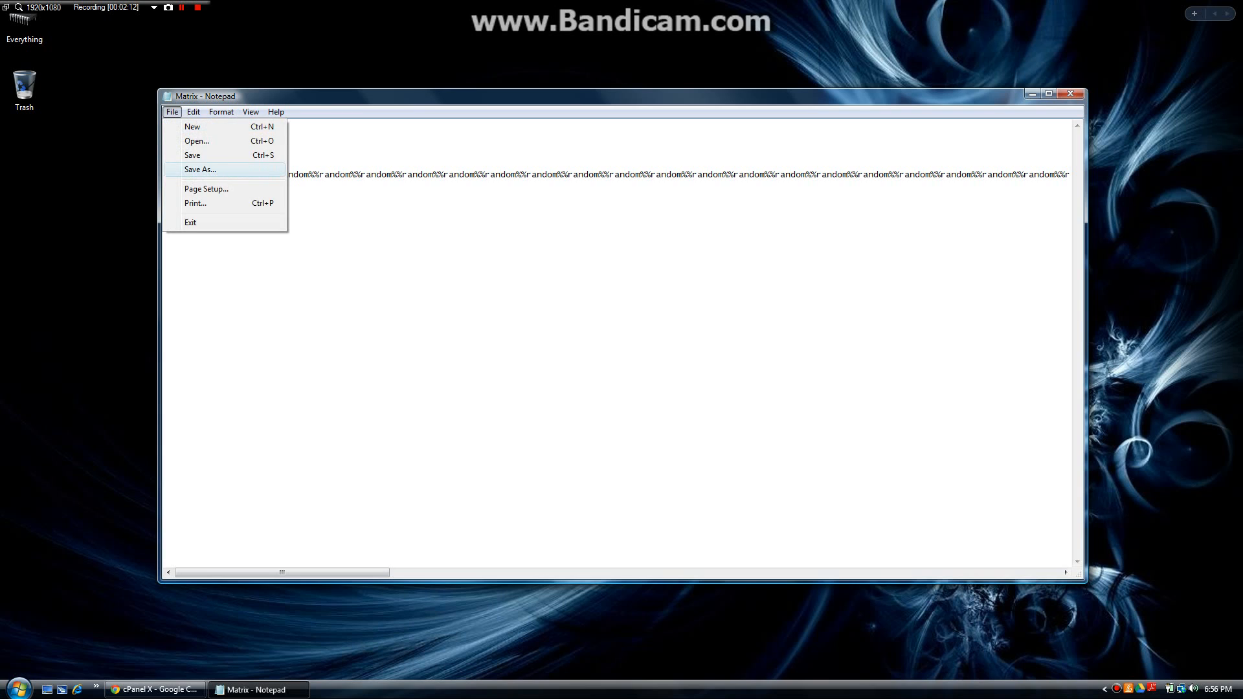
pyautogui.click(199, 168)
pyautogui.write('Matrix.')
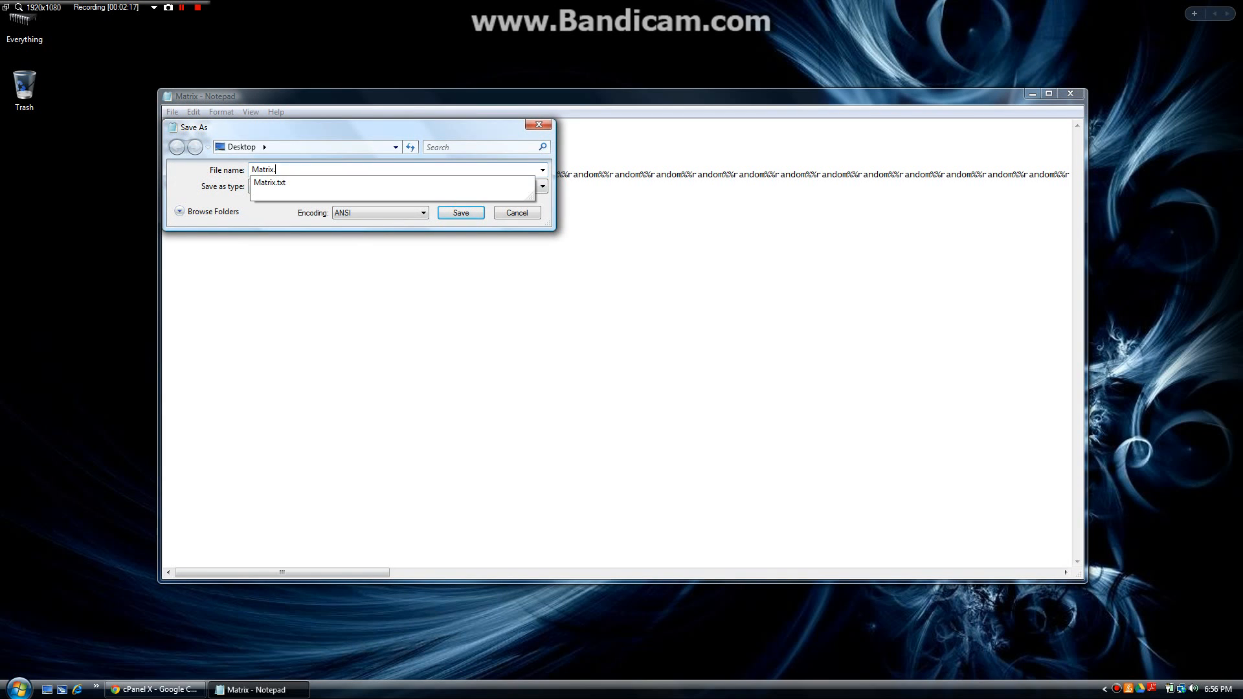
pyautogui.click(541, 187)
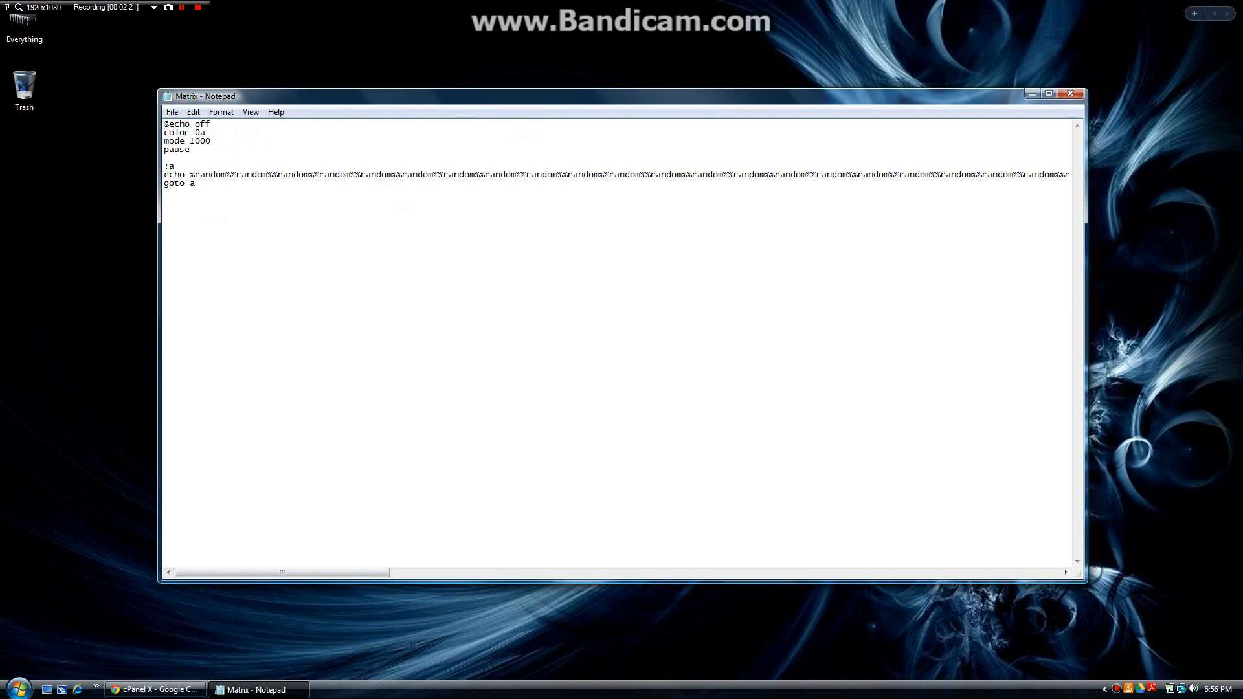
pyautogui.click(1069, 93)
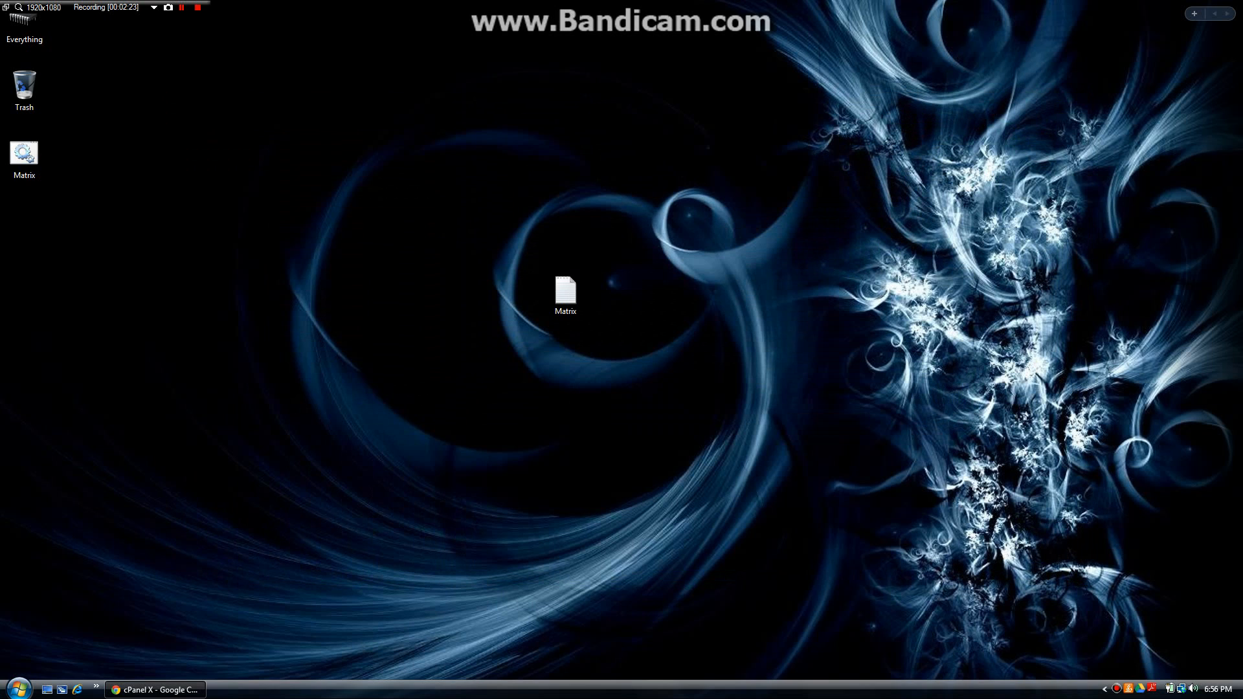